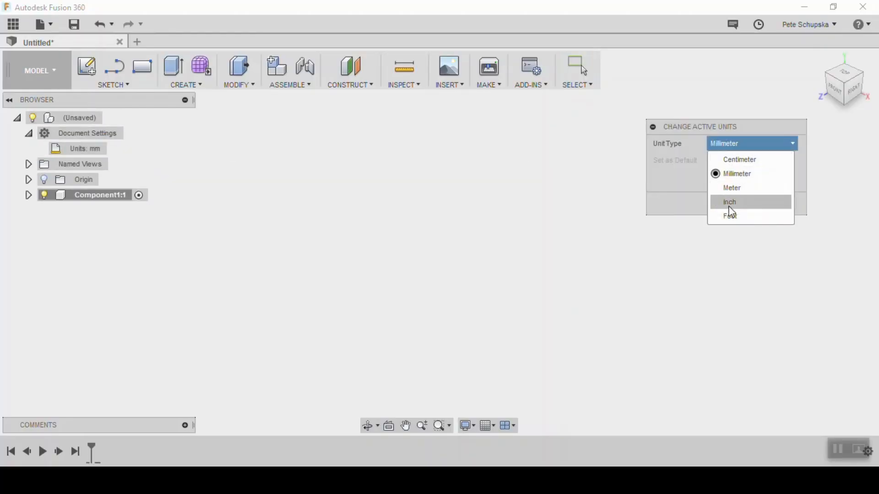
- Set the design's active units to inches before sketching the profile
click(729, 202)
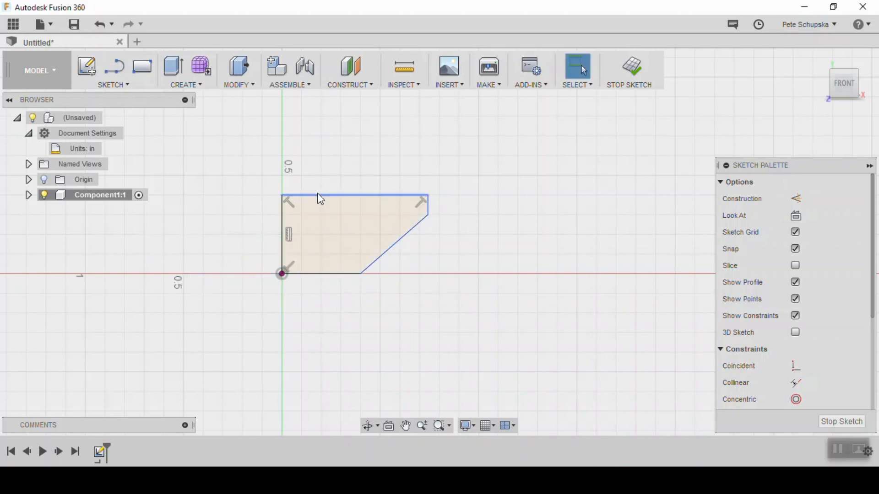
- Dimension the top edge 0.75 and height 0.40, then finish the profile sketch
click(319, 198)
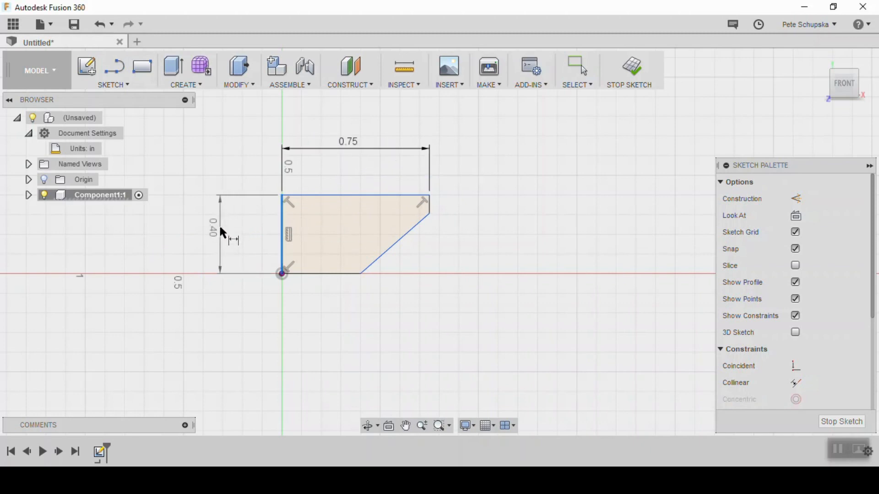
double_click(211, 235)
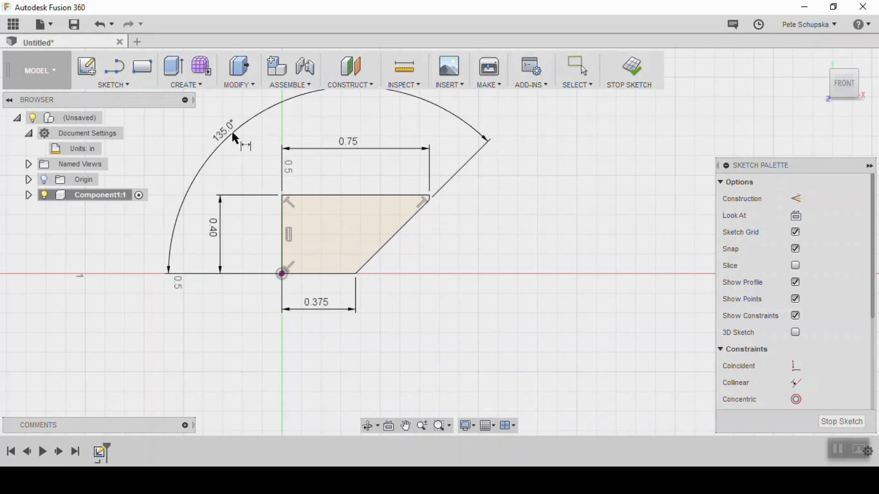
click(628, 70)
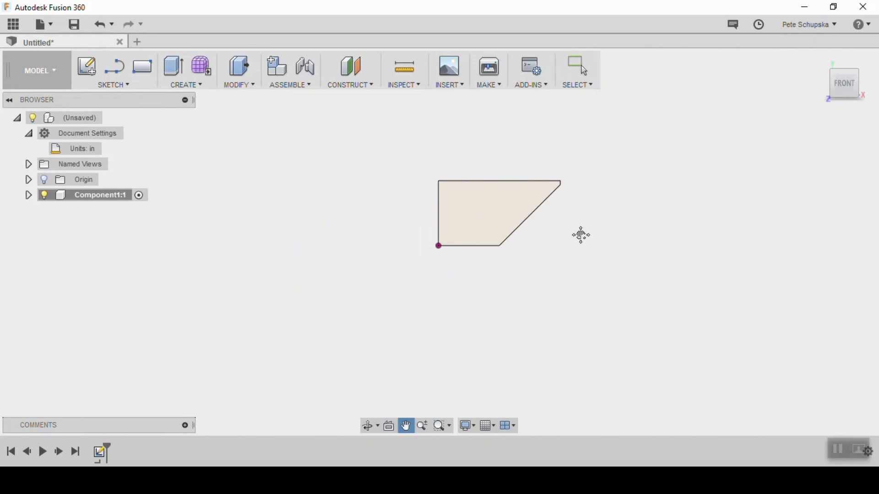
- Revolve the profile 360° about the vertical axis into a solid round body
click(186, 71)
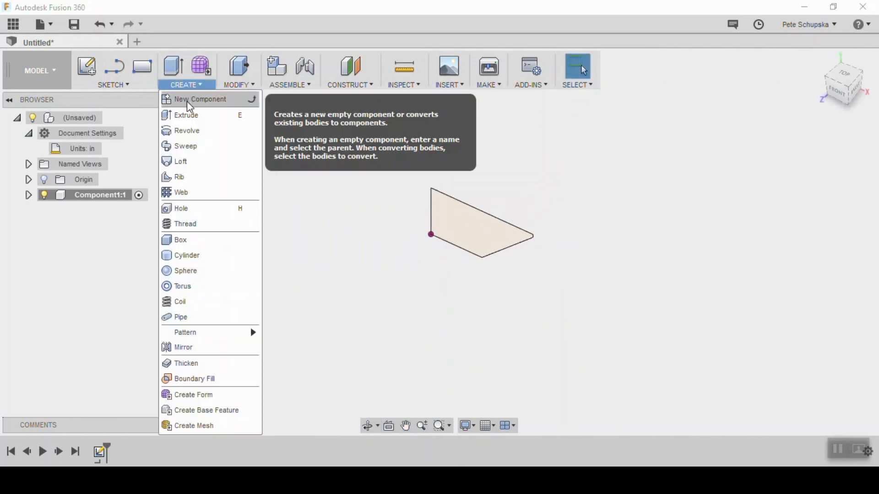
click(187, 130)
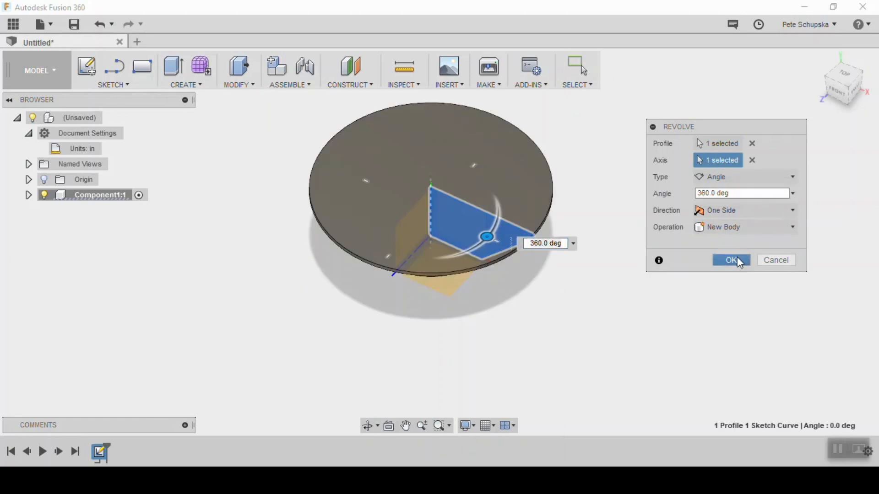
click(731, 259)
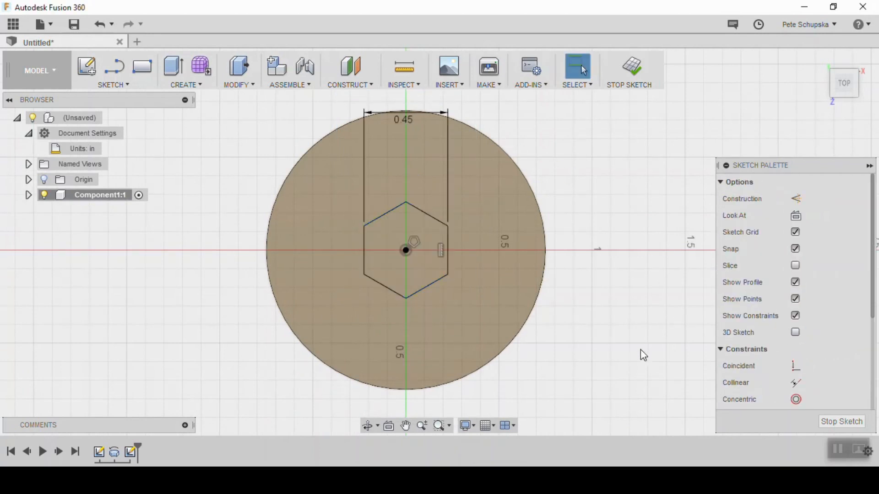
- Finish the 0.45 in hexagon sketch centred on the knob's top face
click(628, 67)
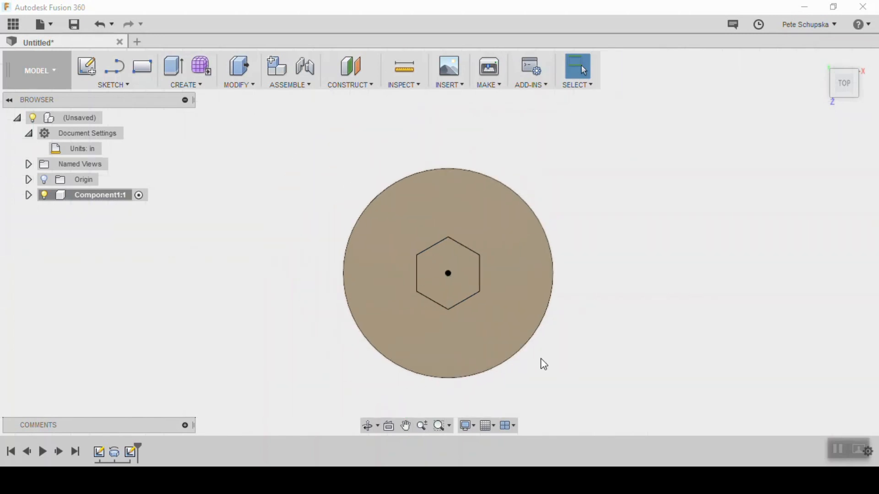
- Extrude-cut the hexagon profile into the top face as a bolt pocket
click(185, 71)
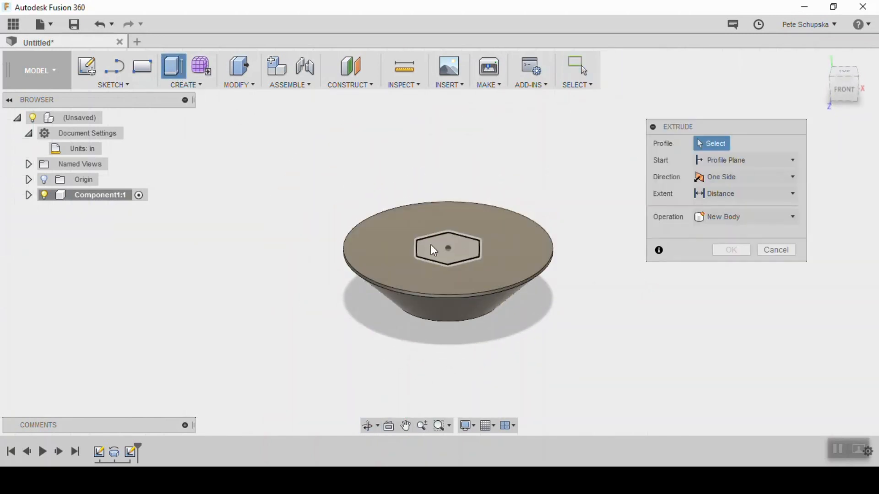
click(447, 248)
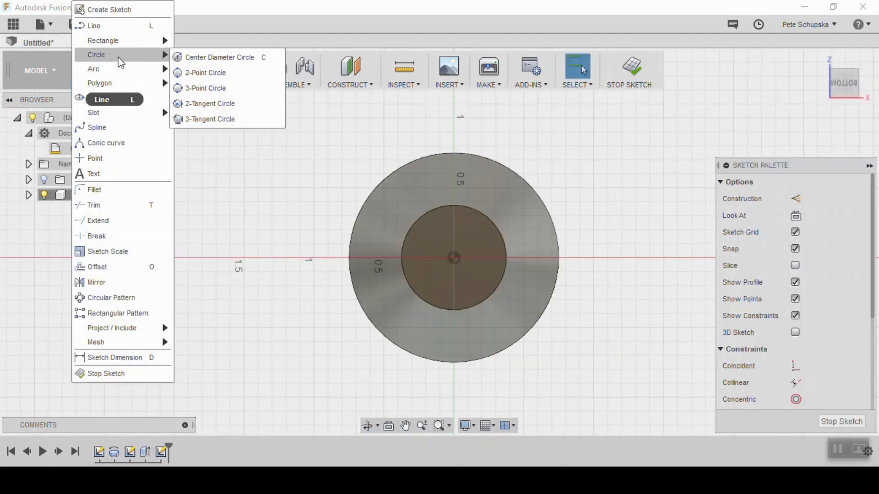
- Draw a centre-diameter circle at the underside origin and finish the sketch
click(219, 57)
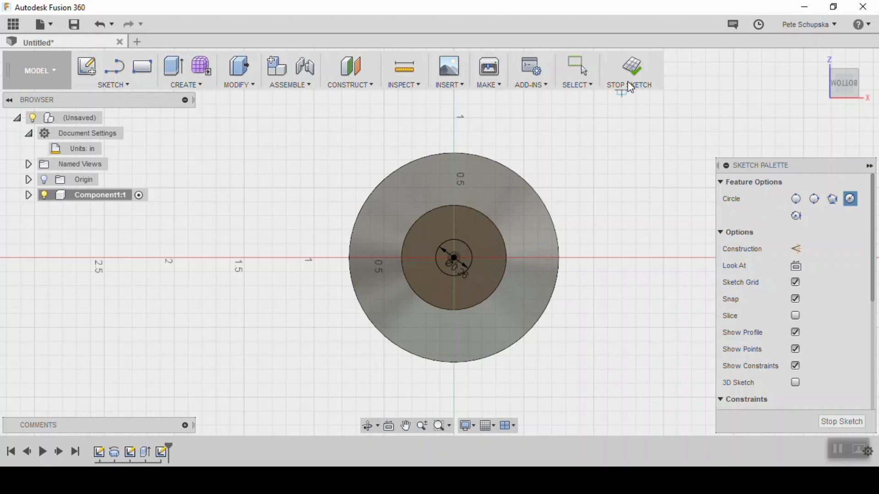
click(629, 70)
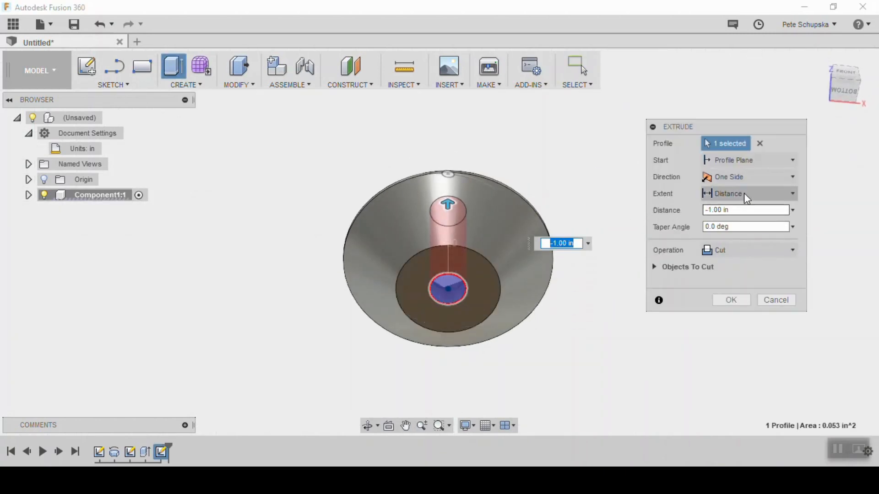
- Cut the small circle -1.00 in through the knob as a through hole
click(730, 300)
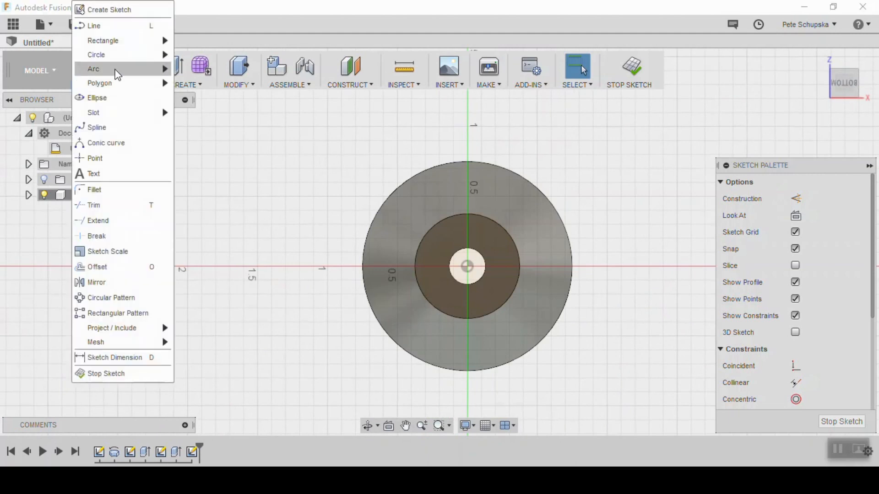
- Draw a 3.00 in circle left of the knob, pattern it three times, finish the sketch
click(96, 54)
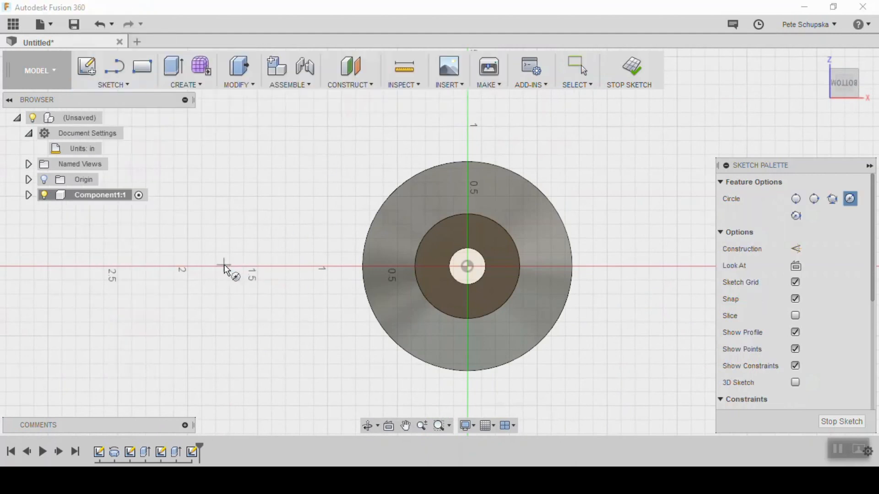
drag(467, 266, 393, 309)
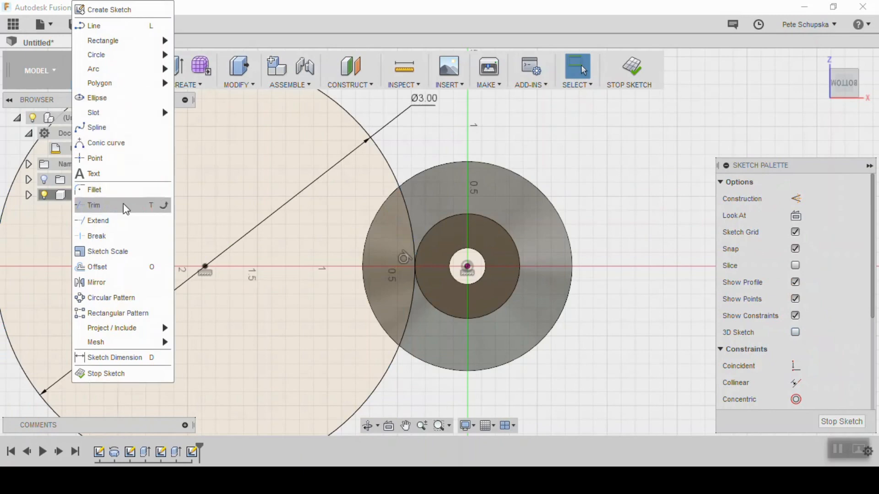
click(111, 298)
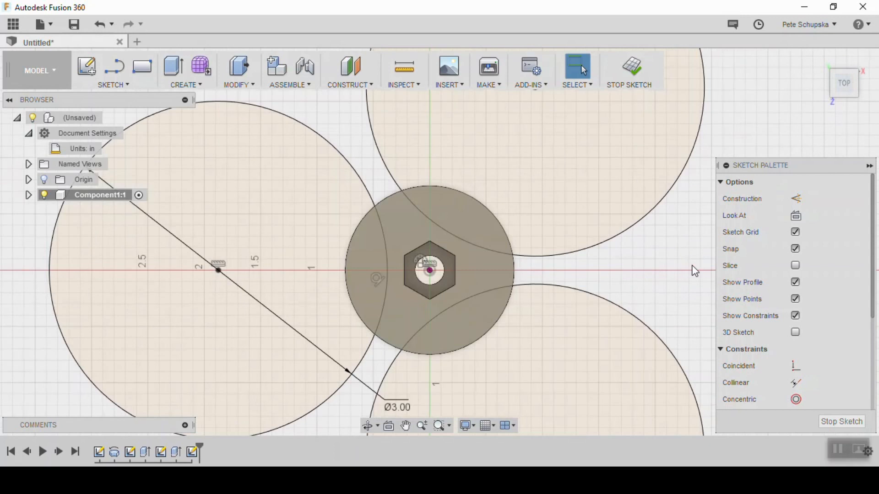
click(185, 71)
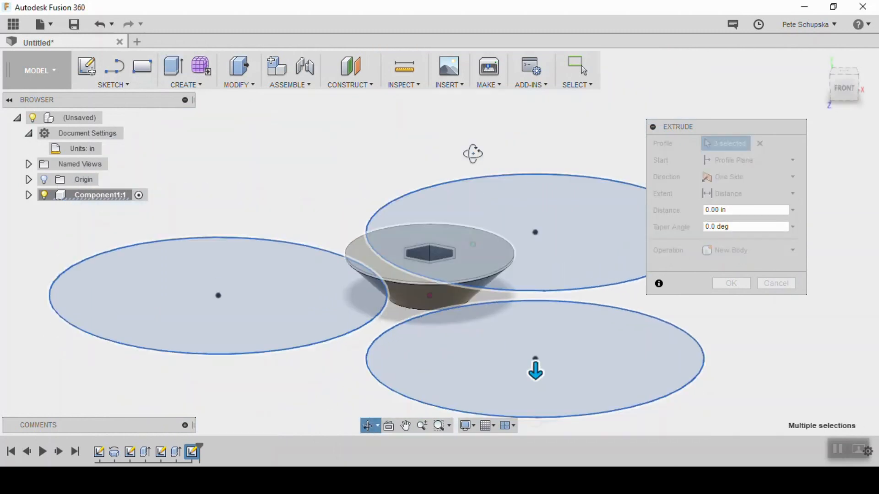
- Set the three-circle cut extent to All so it passes through the whole body
click(748, 193)
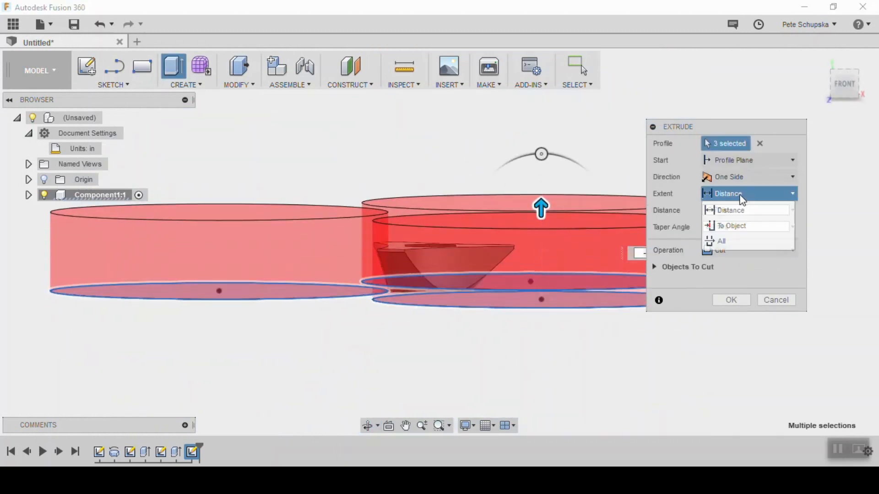
click(730, 300)
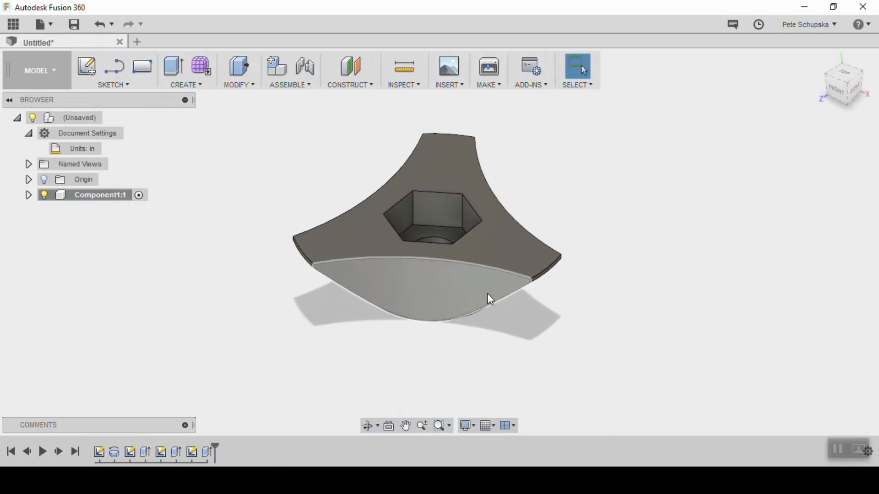
- Fillet the knob's top outer edge chain with the chosen radius
click(236, 71)
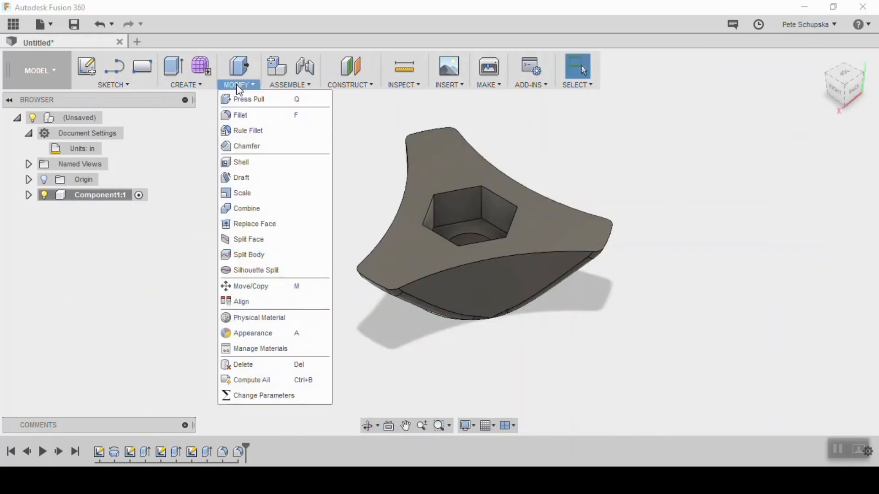
click(240, 115)
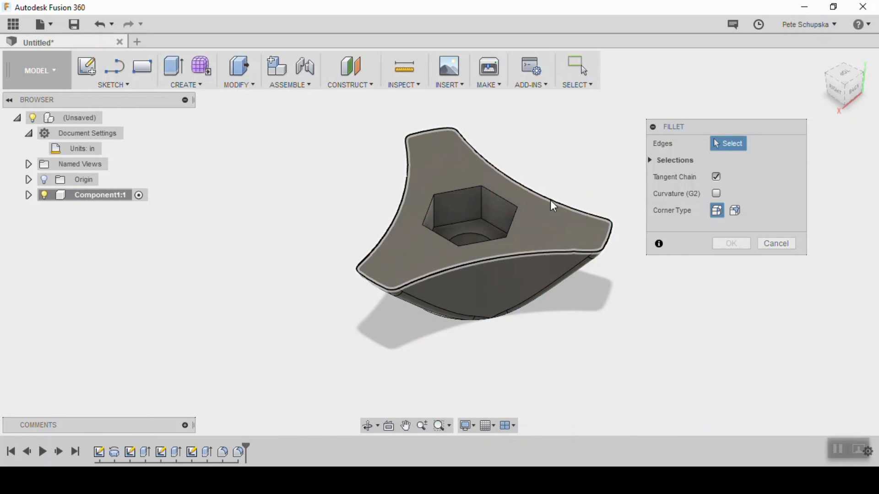
click(555, 190)
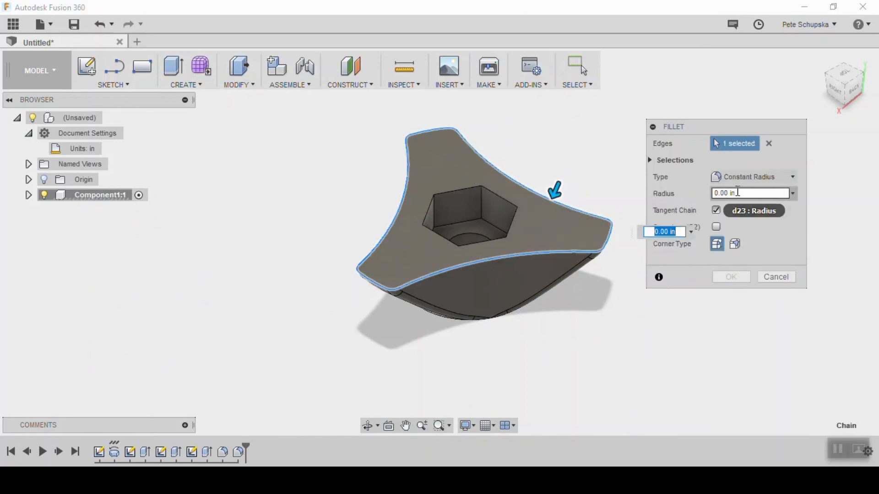
click(730, 276)
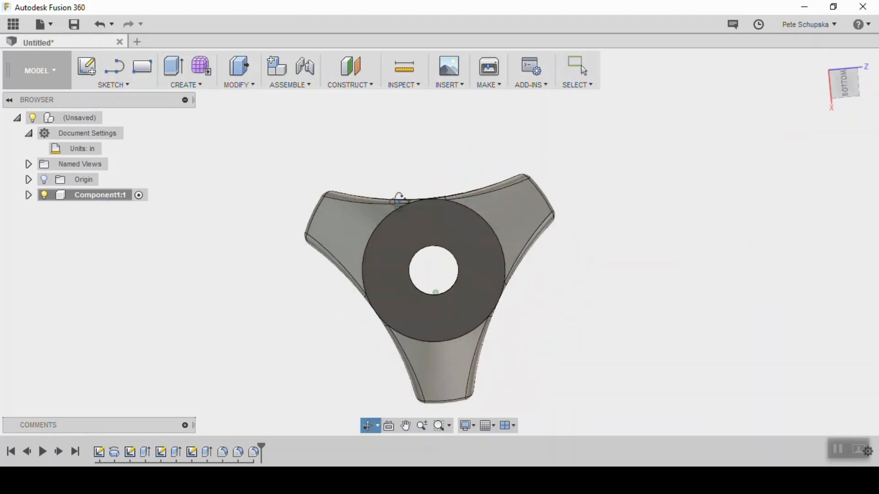
- Send the knob body to Cura via 3D Print for slicing
click(43, 24)
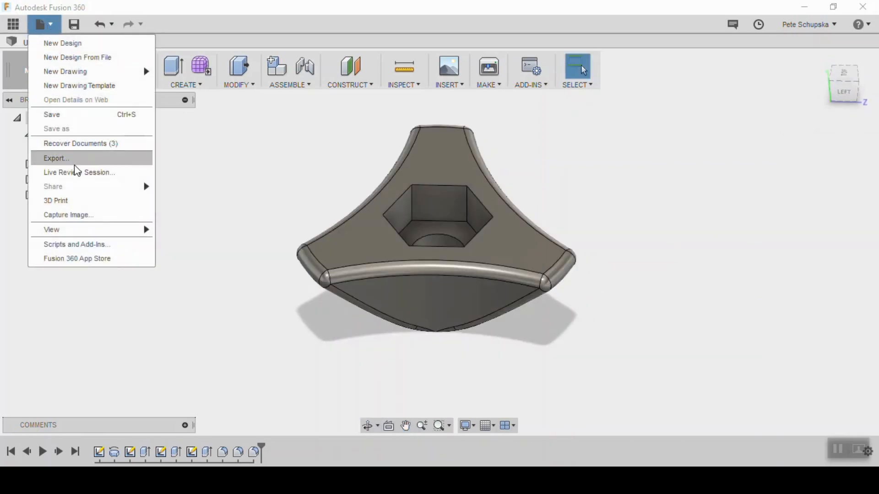
click(55, 200)
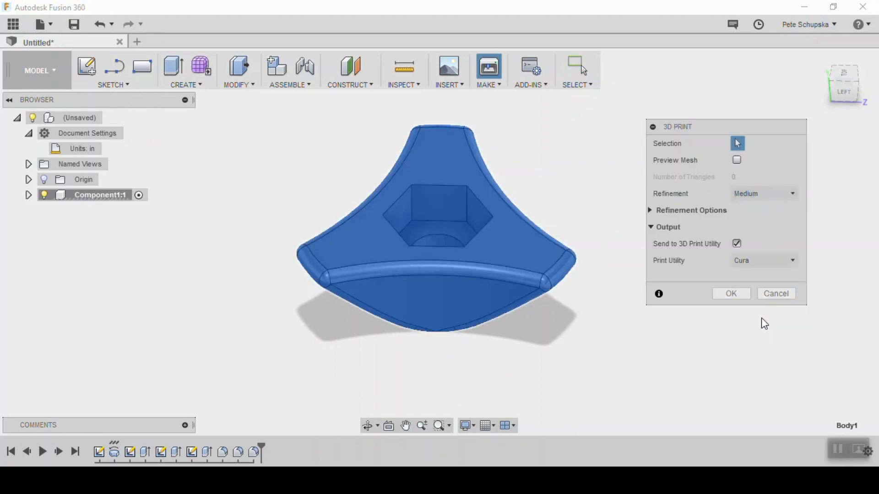
click(730, 293)
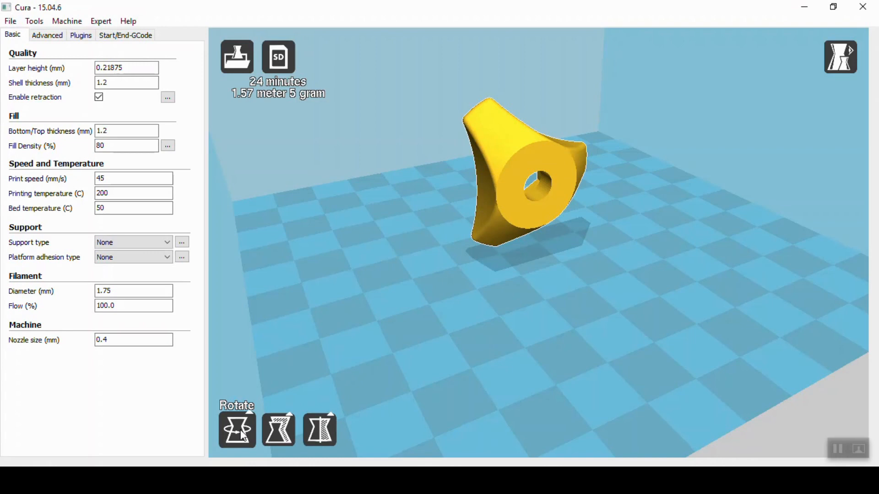
- Lay the knob flat on the build plate and review layer height and fill density (21 min estimate)
click(236, 429)
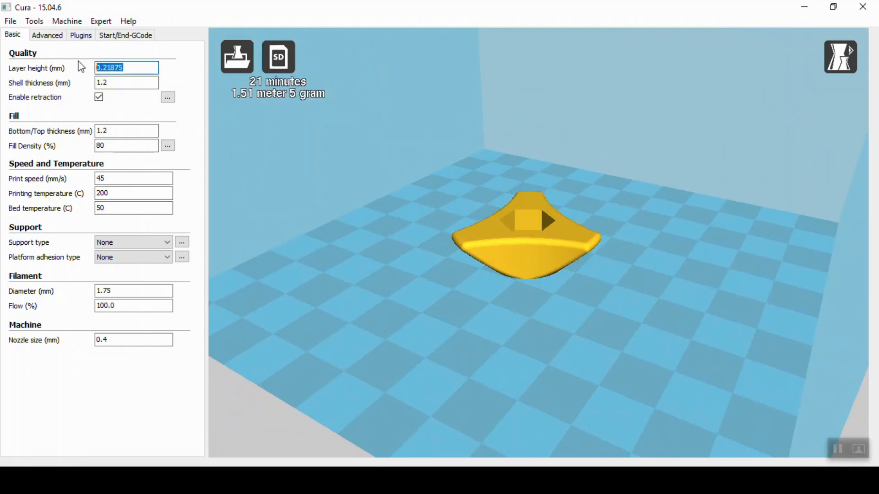
click(126, 146)
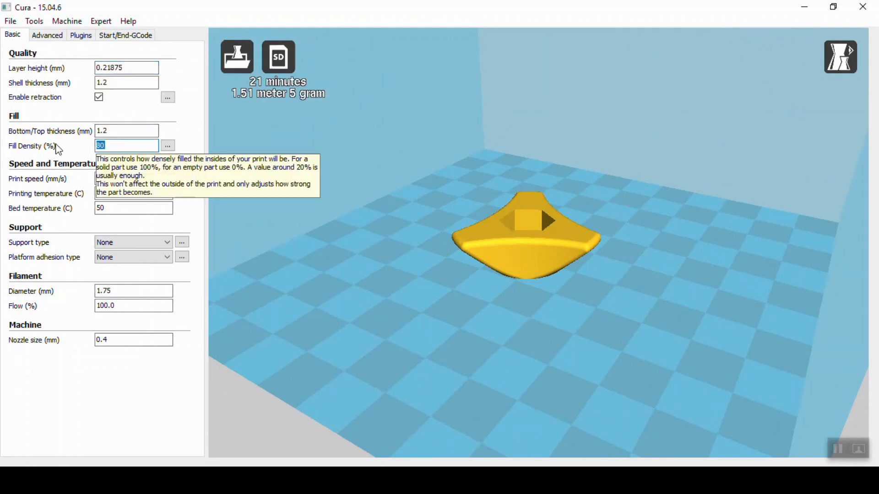